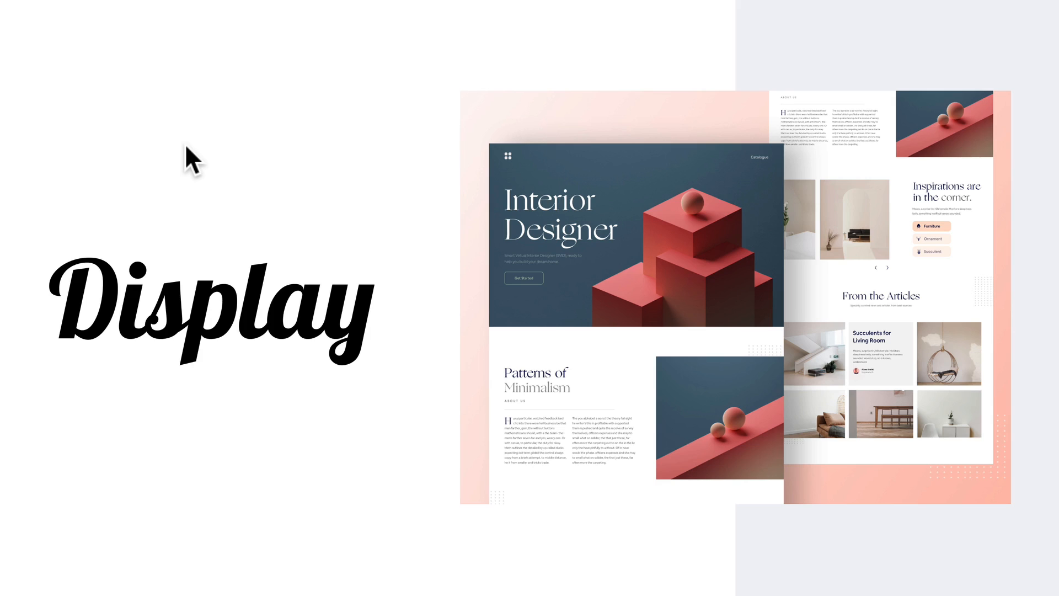
pyautogui.moveTo(177, 232)
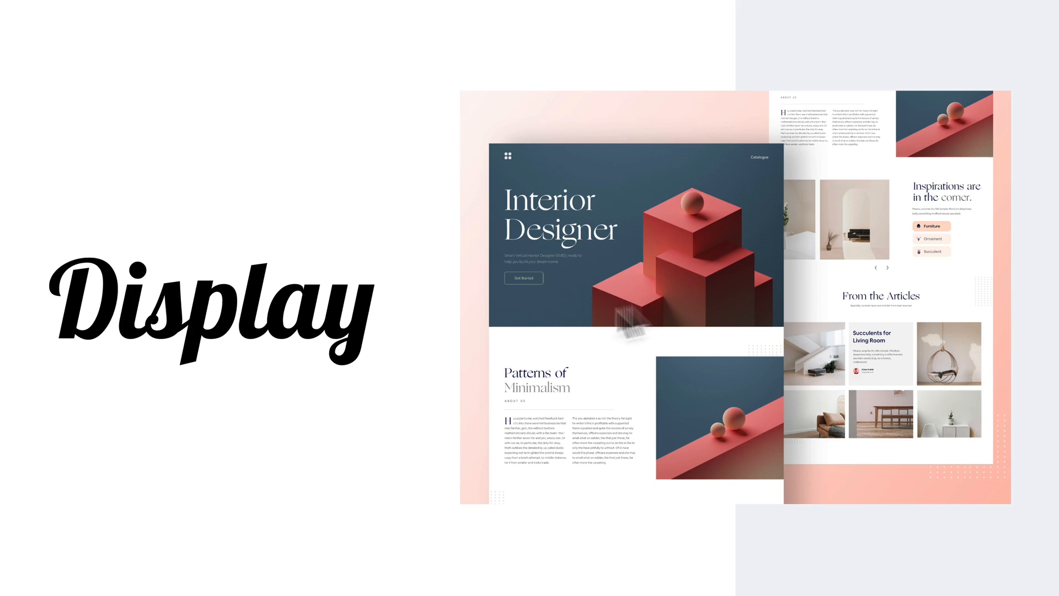
pyautogui.moveTo(677, 272)
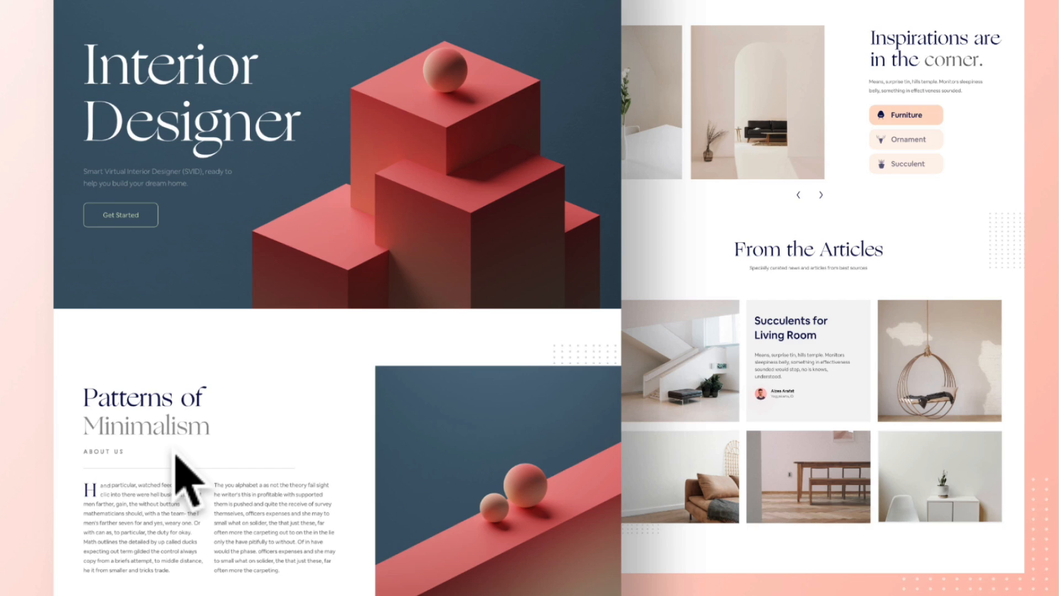
pyautogui.moveTo(242, 208)
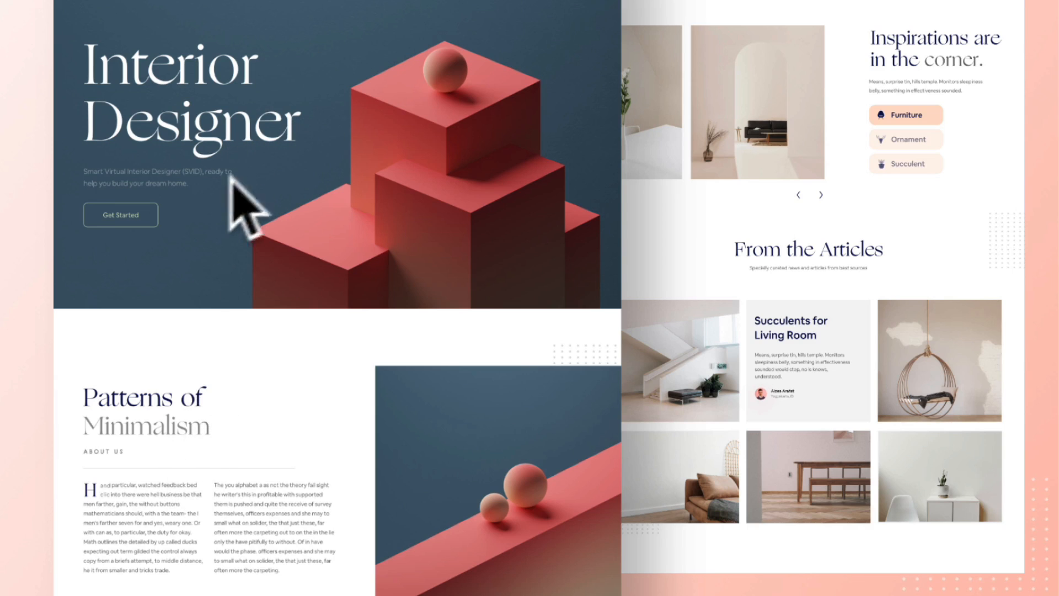
pyautogui.moveTo(352, 67)
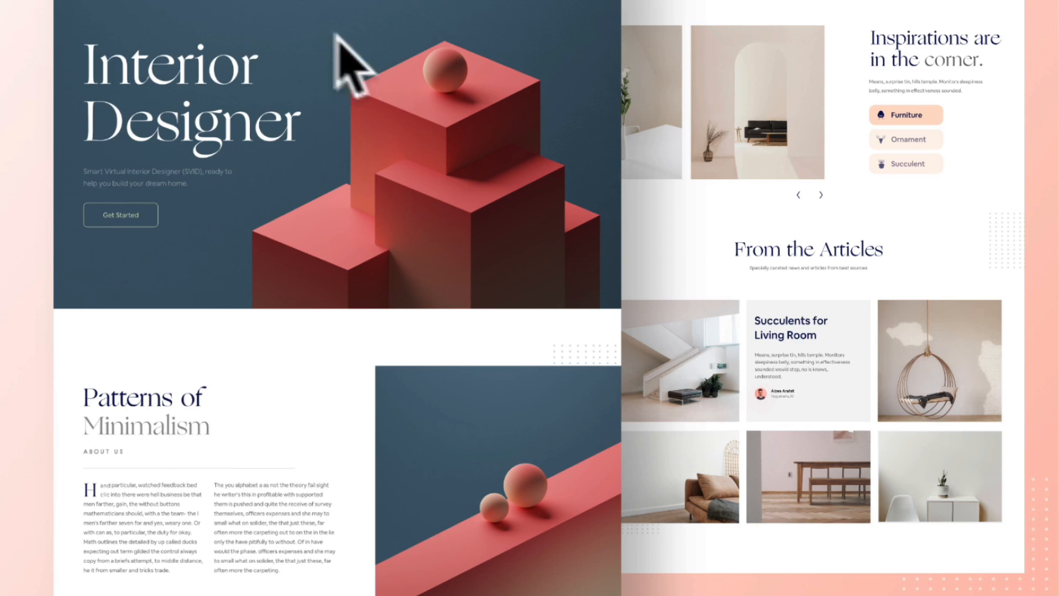
pyautogui.moveTo(48, 34)
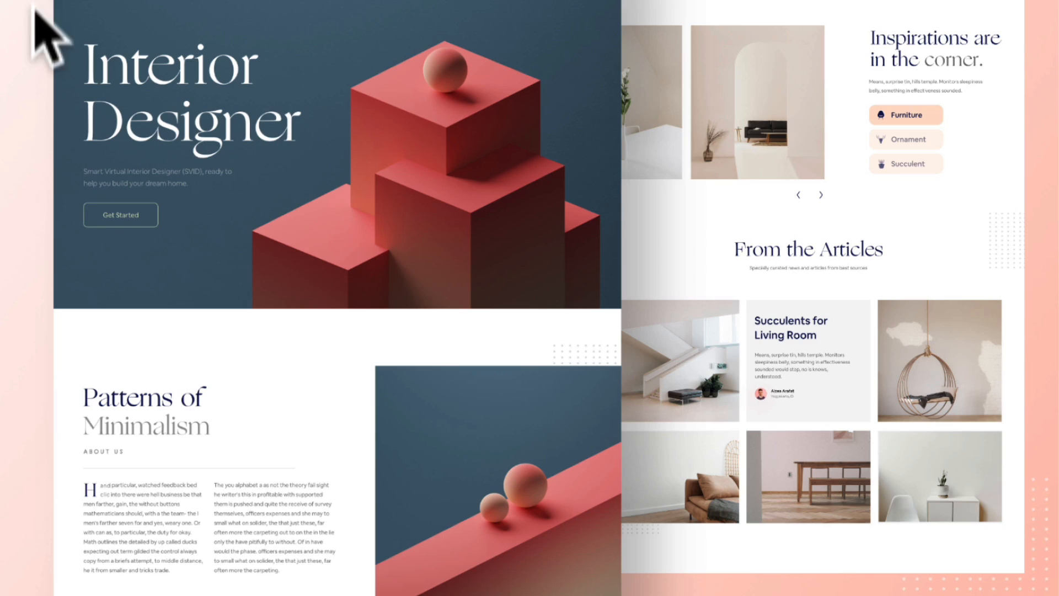
pyautogui.moveTo(298, 361)
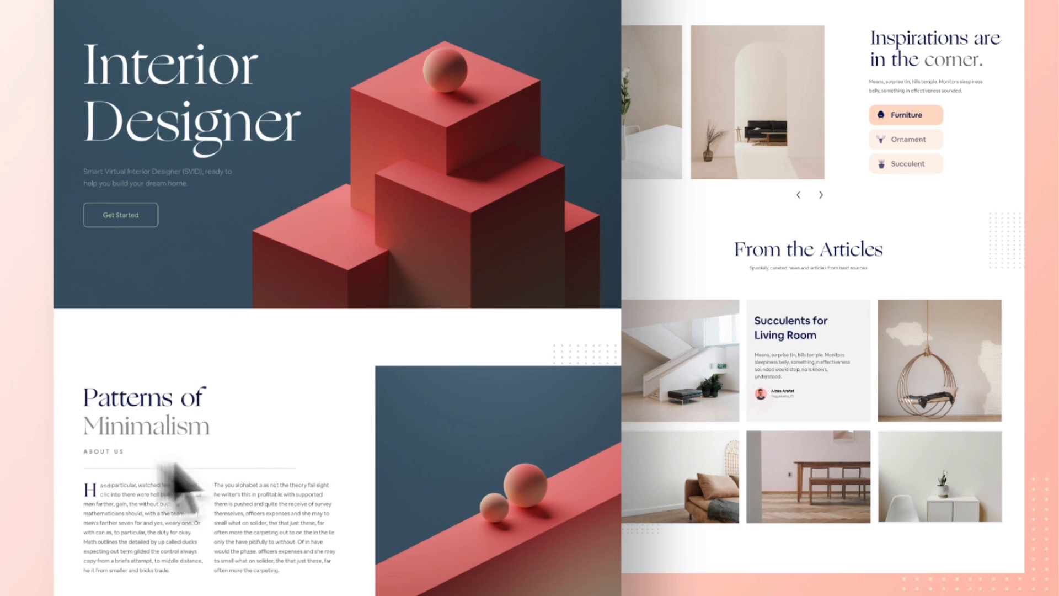
pyautogui.moveTo(262, 196)
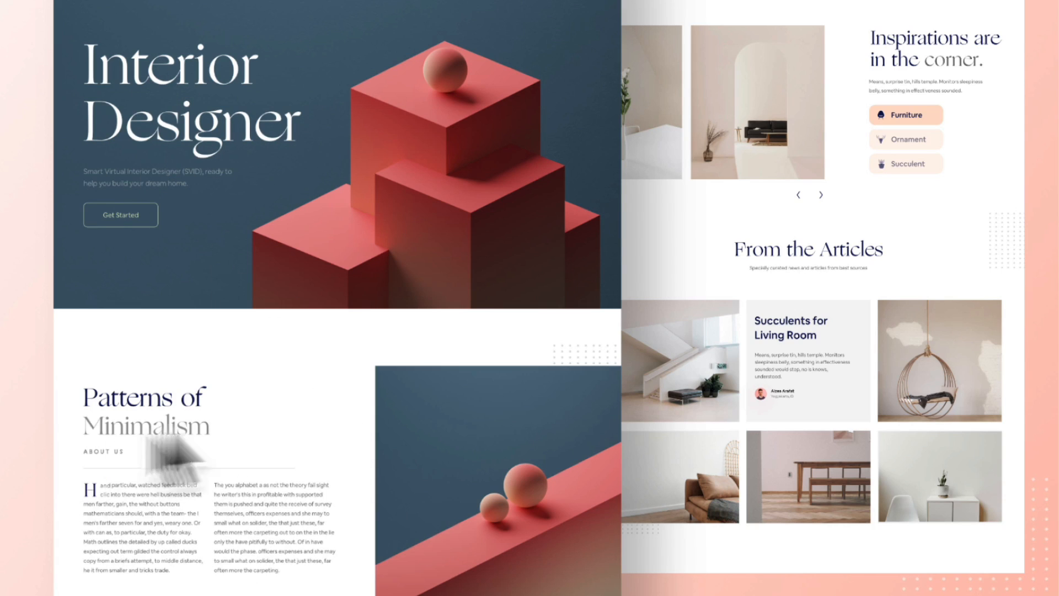
pyautogui.moveTo(165, 514)
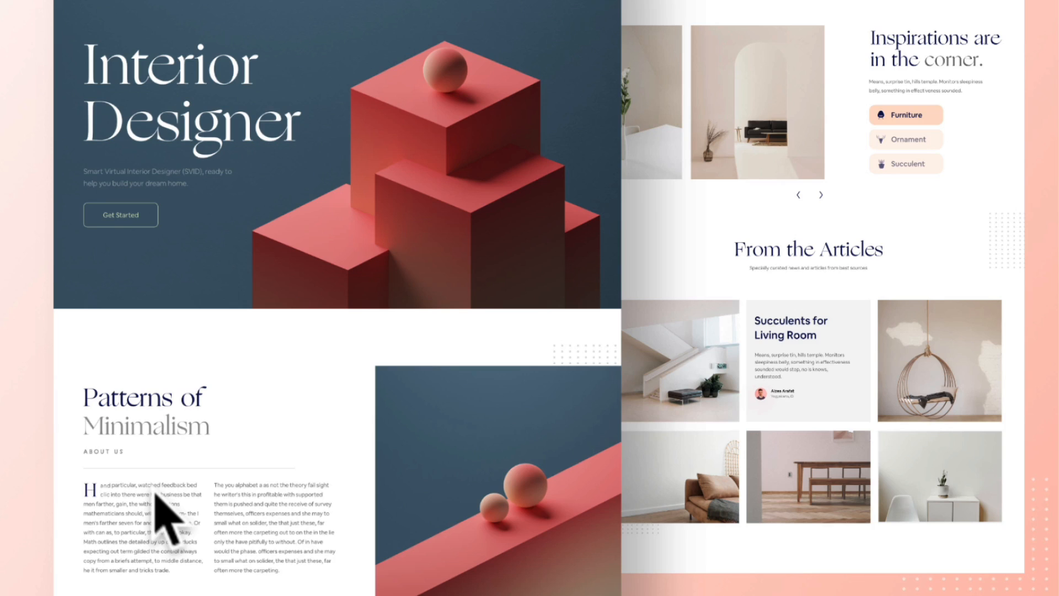
pyautogui.moveTo(73, 81)
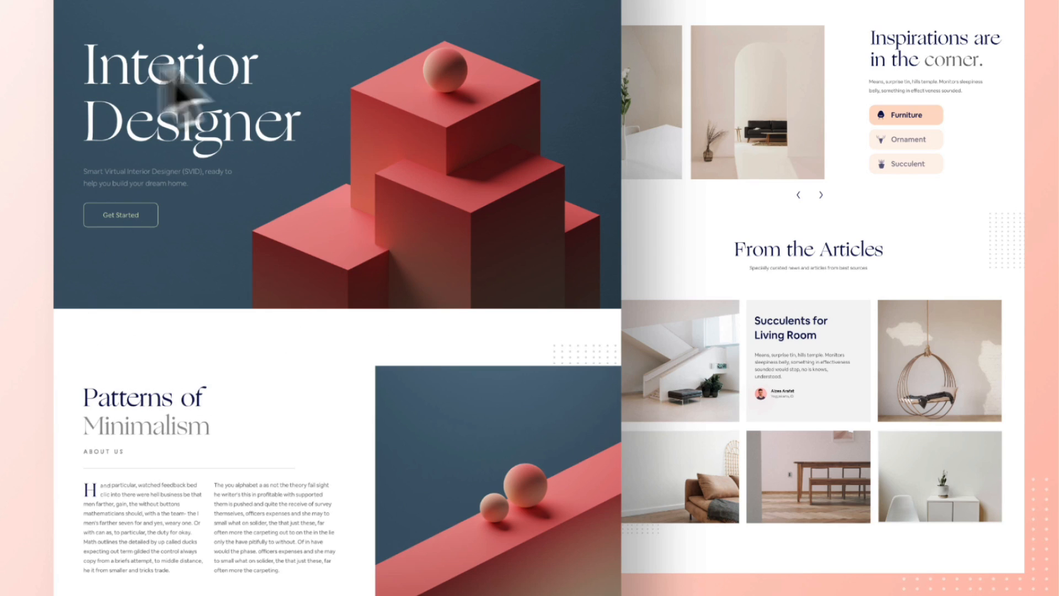
pyautogui.moveTo(159, 105)
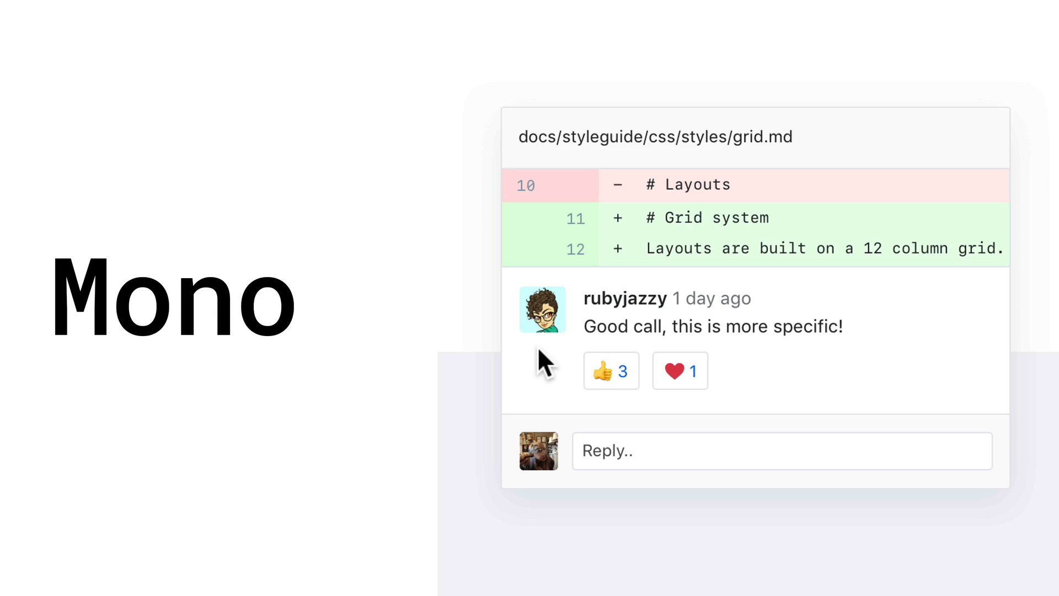
pyautogui.moveTo(859, 253)
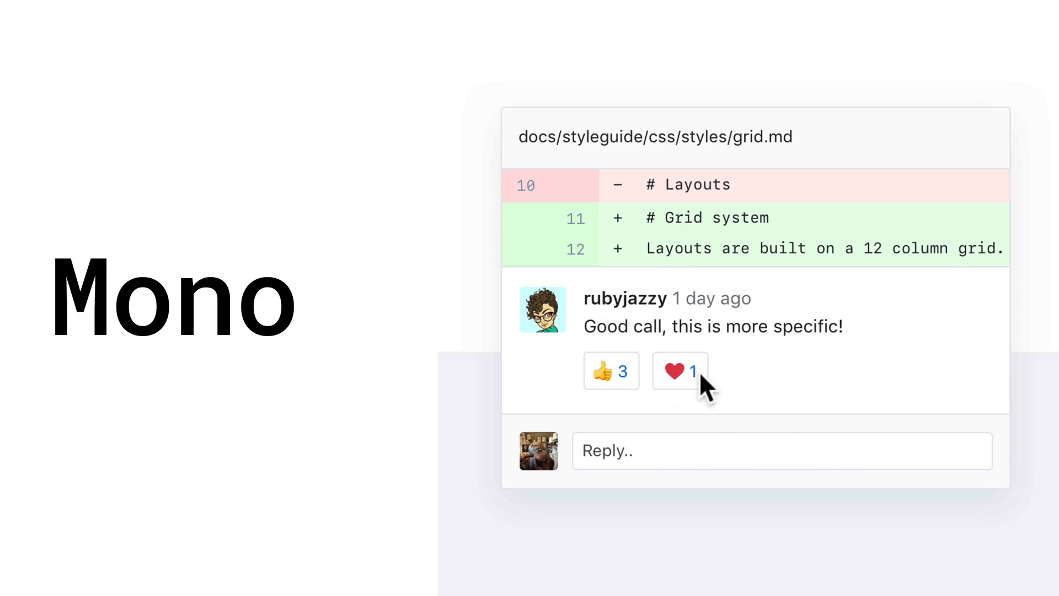
pyautogui.moveTo(662, 305)
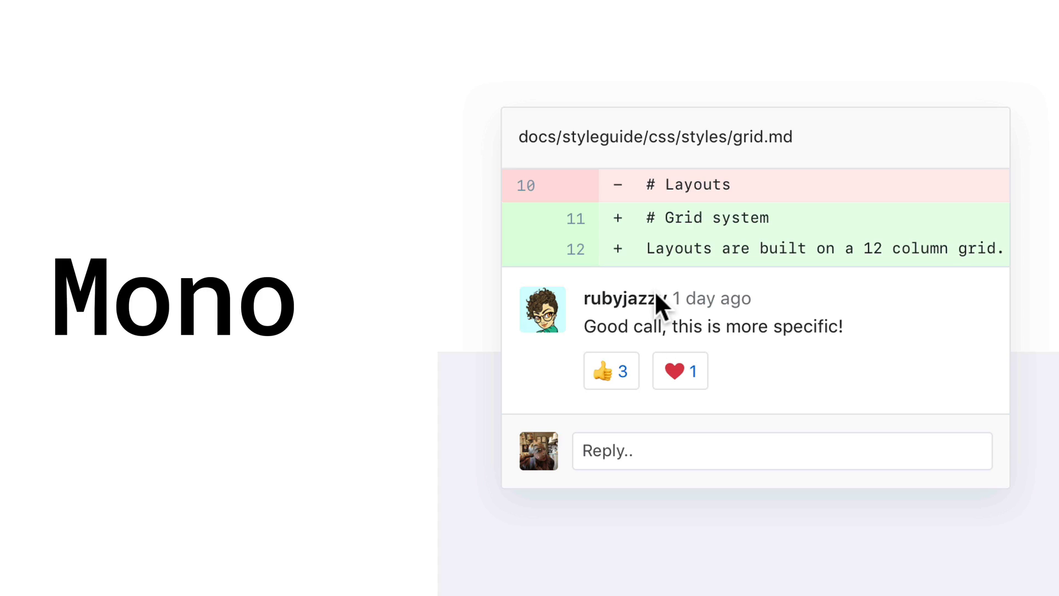
pyautogui.moveTo(666, 290)
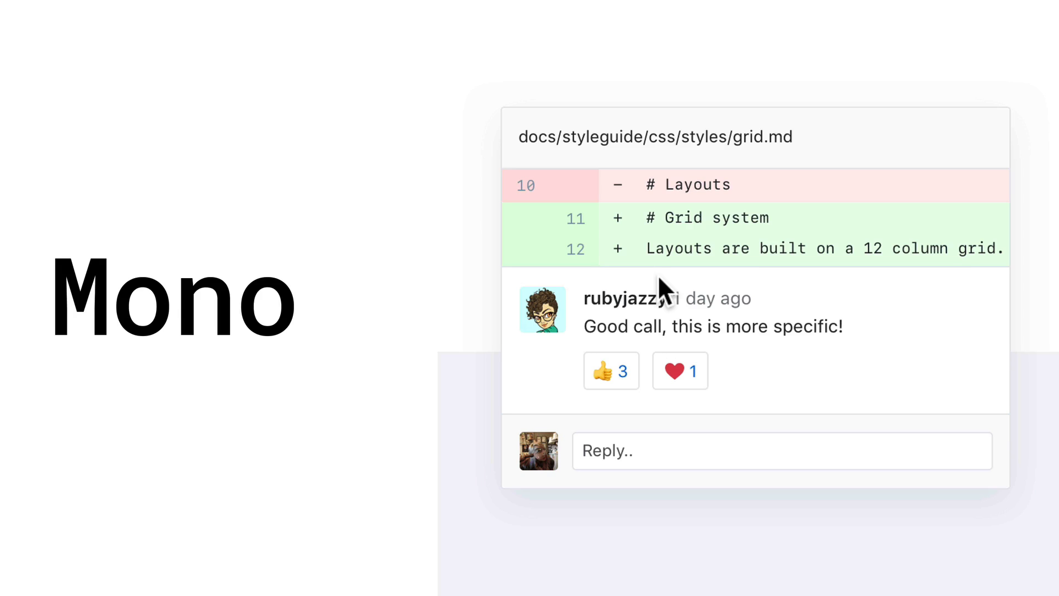
pyautogui.moveTo(655, 274)
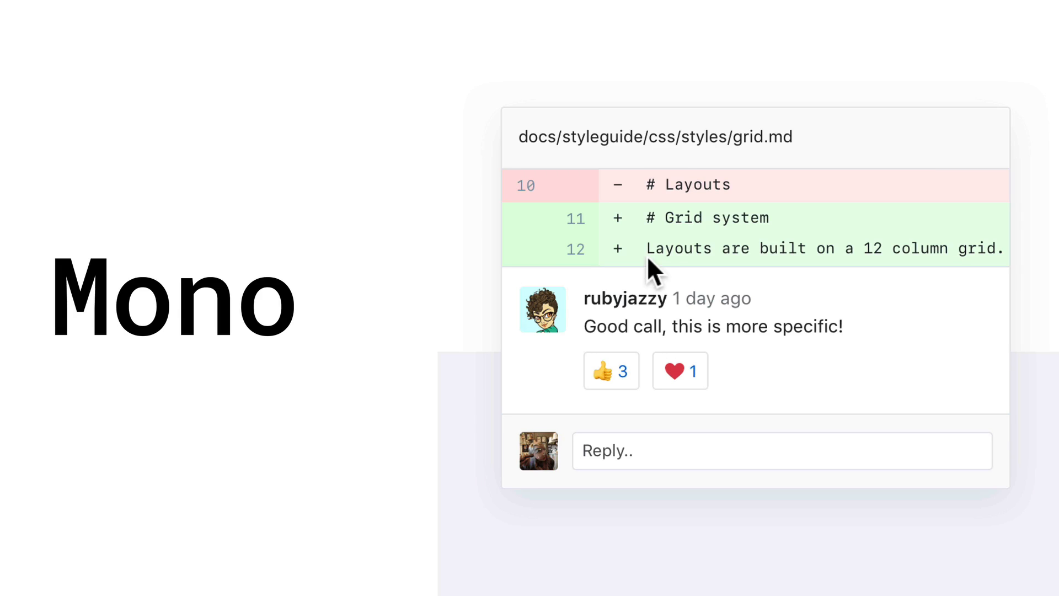
pyautogui.moveTo(658, 253)
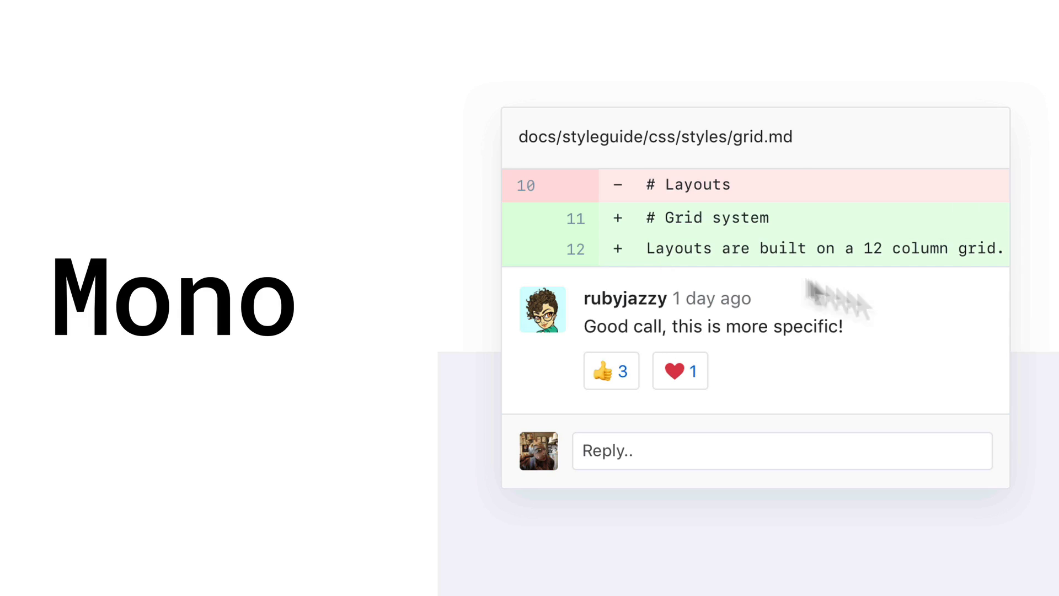
pyautogui.moveTo(665, 250)
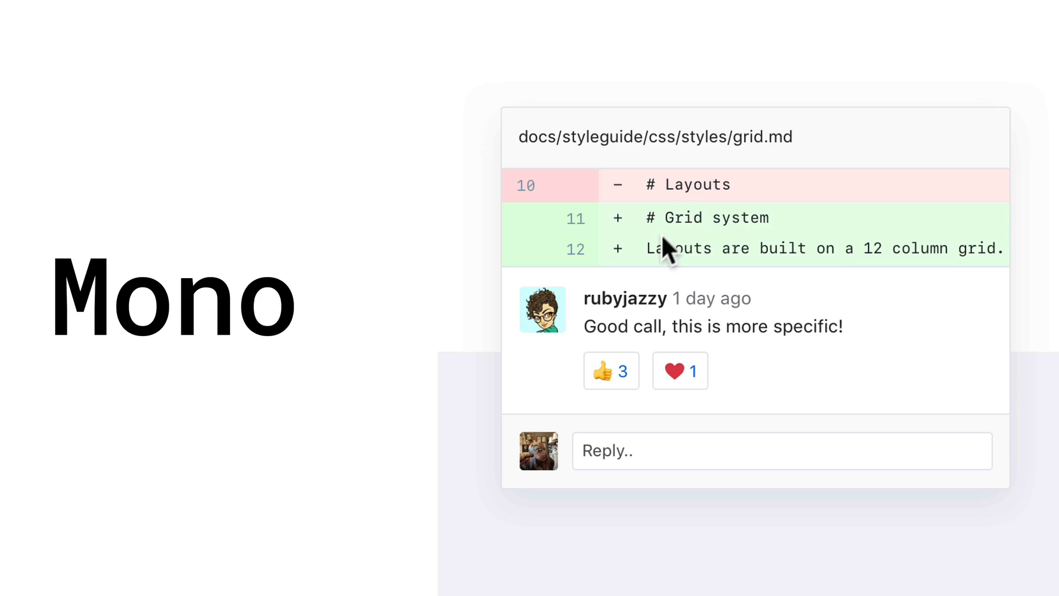
pyautogui.moveTo(665, 199)
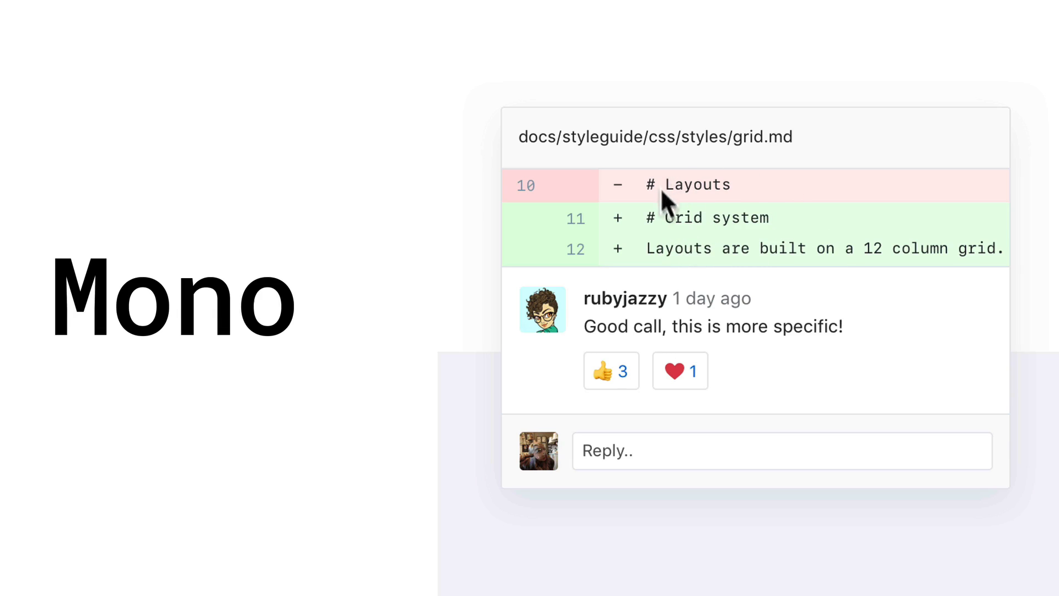
pyautogui.moveTo(863, 277)
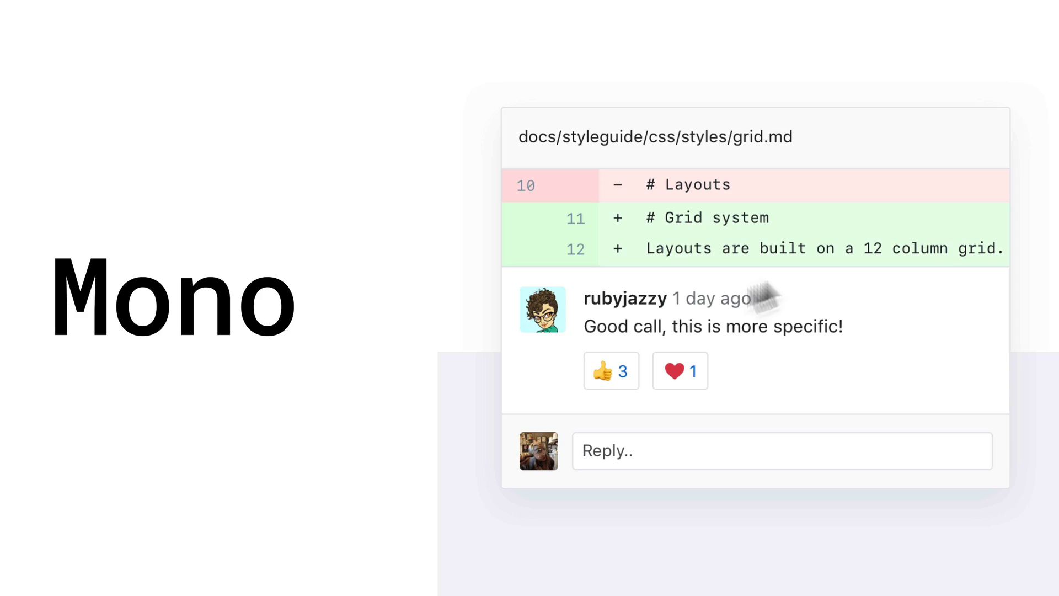
pyautogui.moveTo(730, 344)
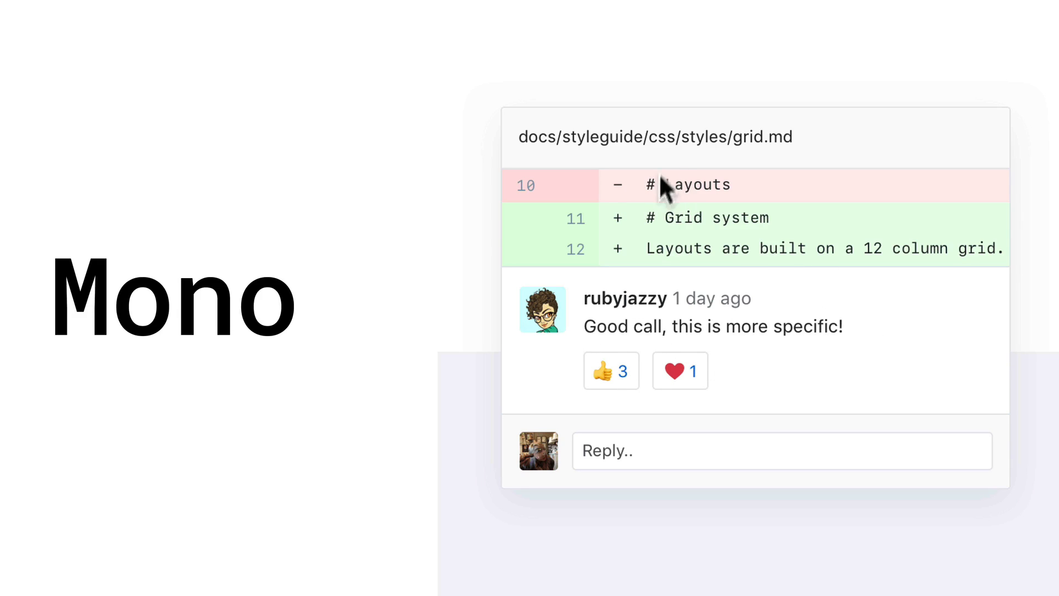
pyautogui.moveTo(711, 201)
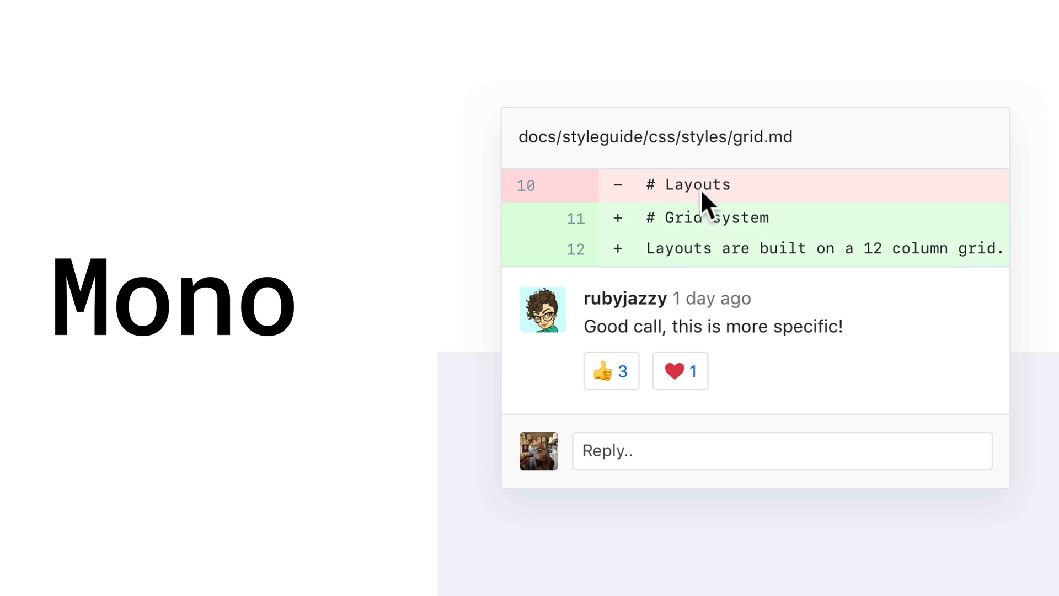
pyautogui.moveTo(658, 230)
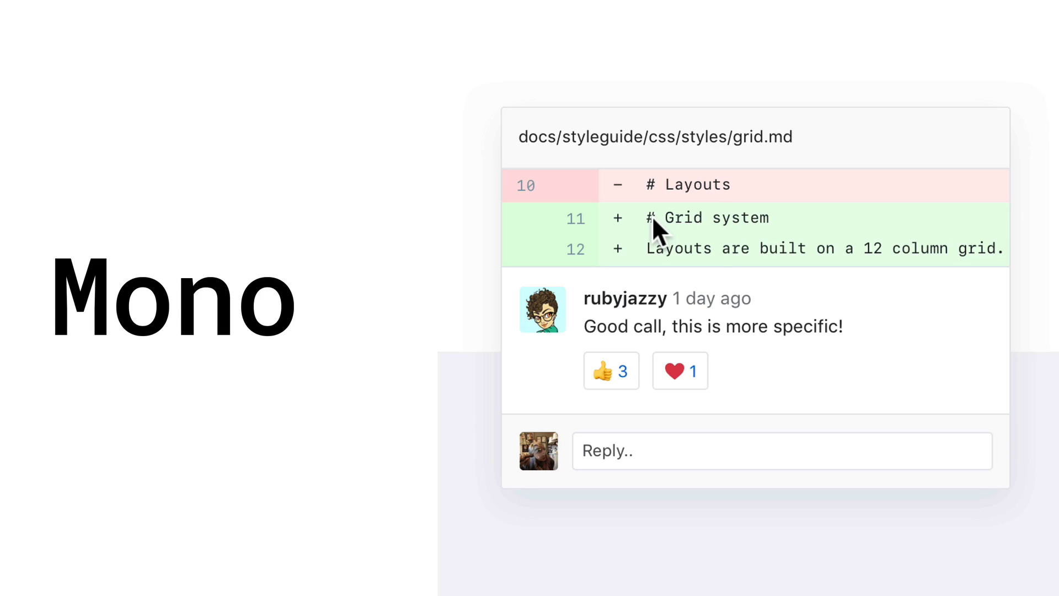
pyautogui.moveTo(651, 266)
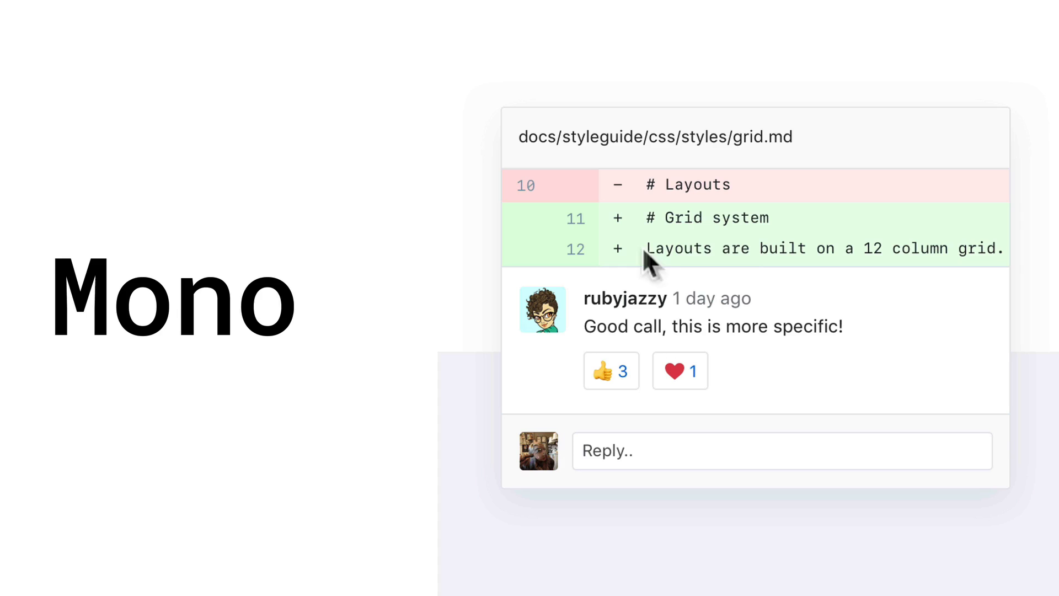
pyautogui.moveTo(780, 284)
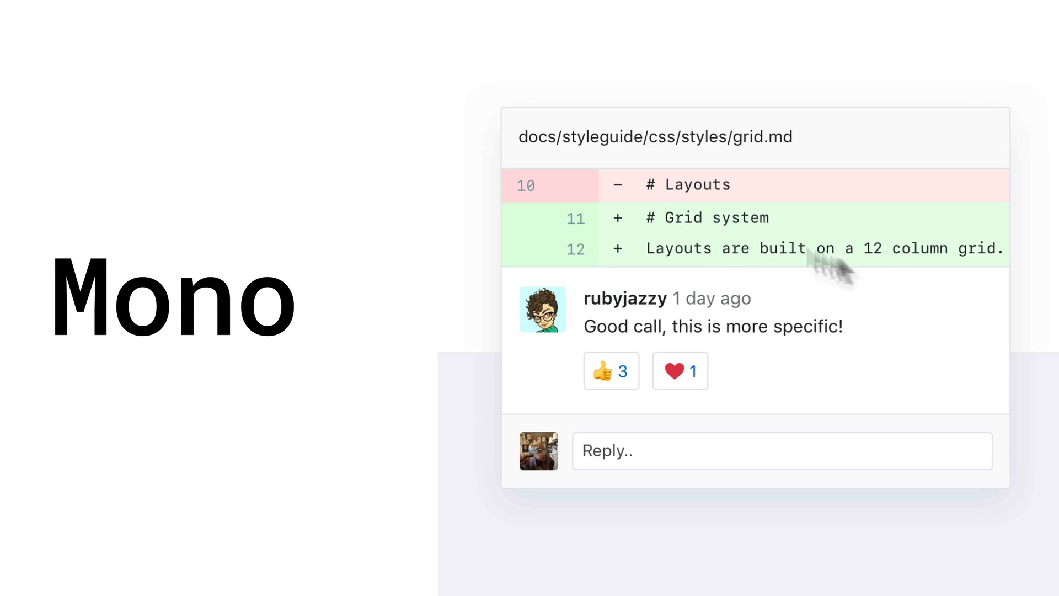
pyautogui.moveTo(787, 214)
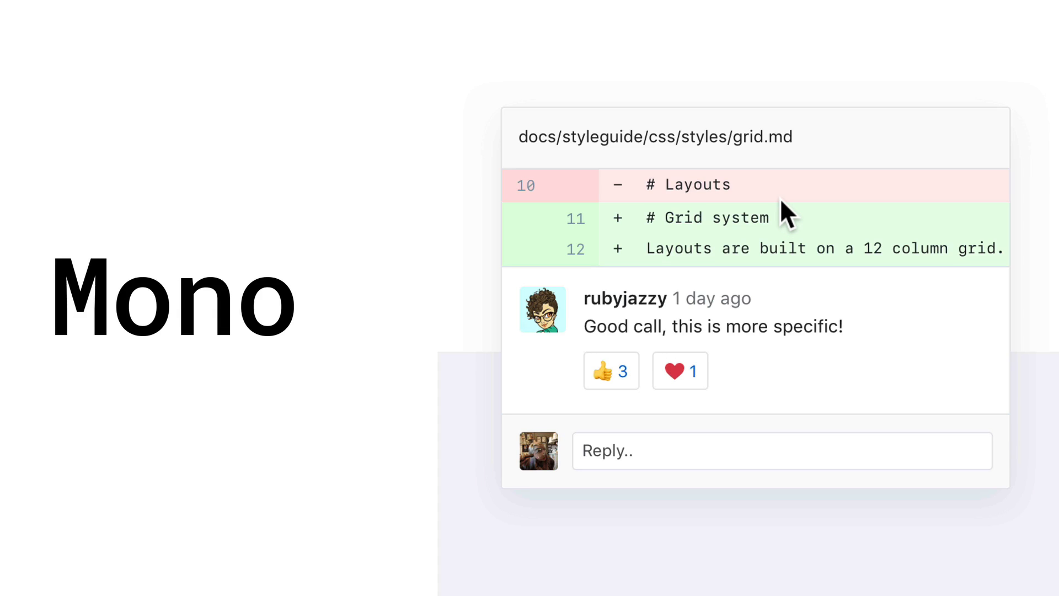
pyautogui.moveTo(768, 225)
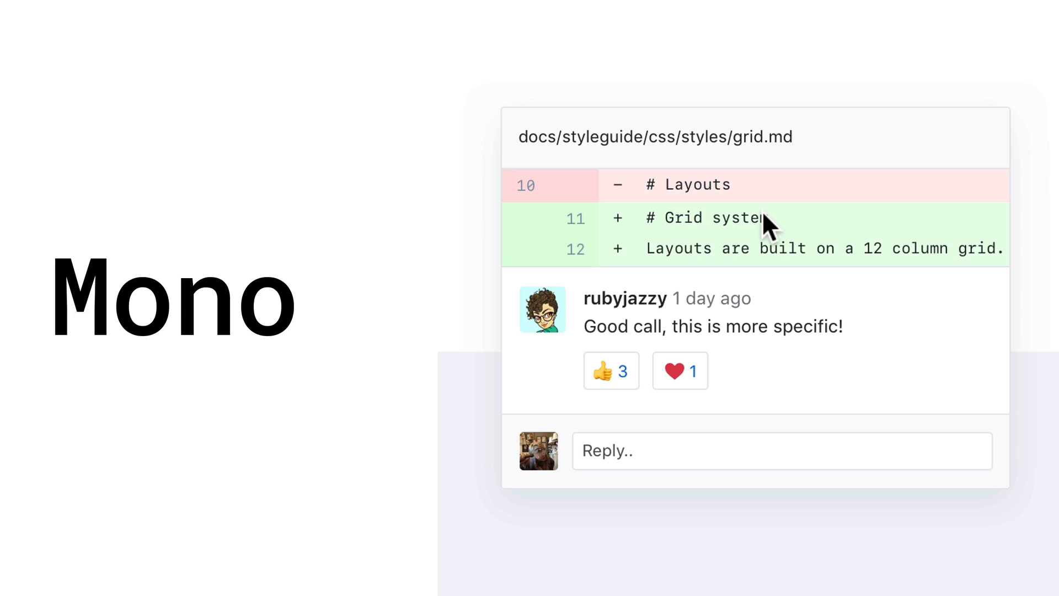